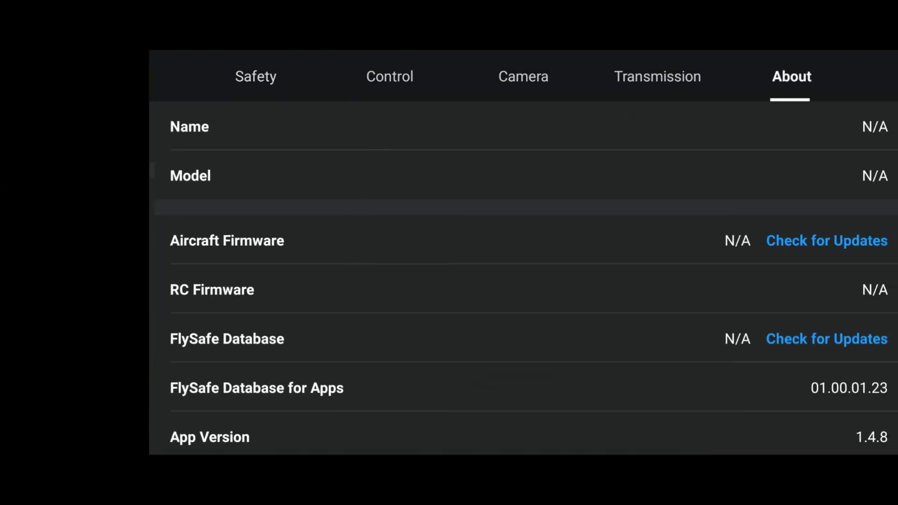
# - Reach the Android V1.4.12 APK download on DJI's DJI Fly download page
pyautogui.scroll(-3)
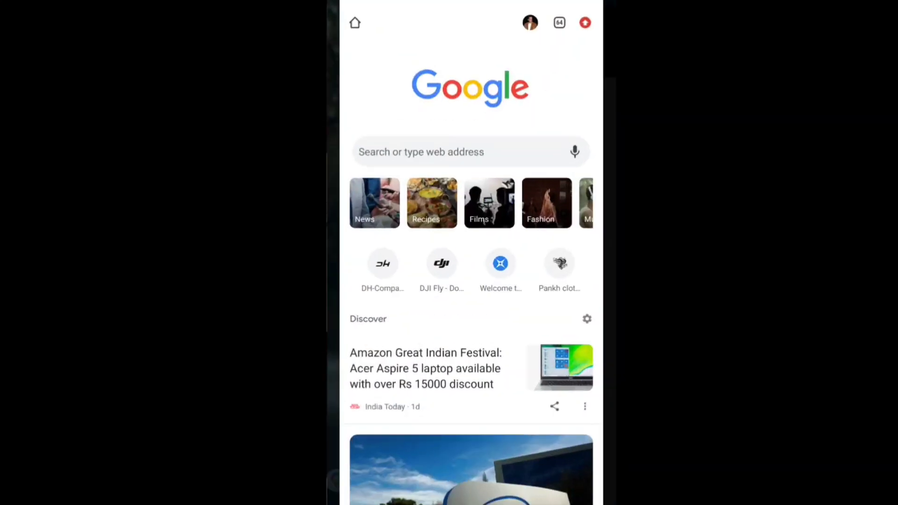
pyautogui.click(442, 264)
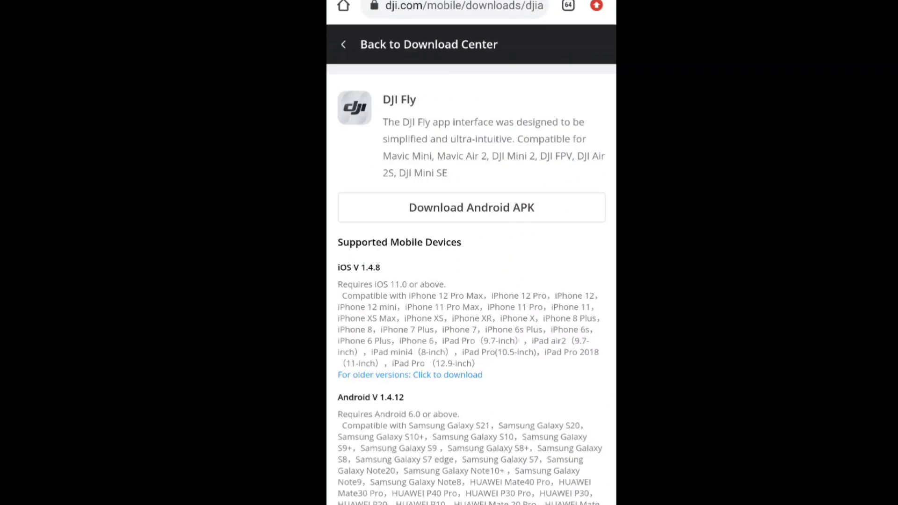
pyautogui.scroll(-3)
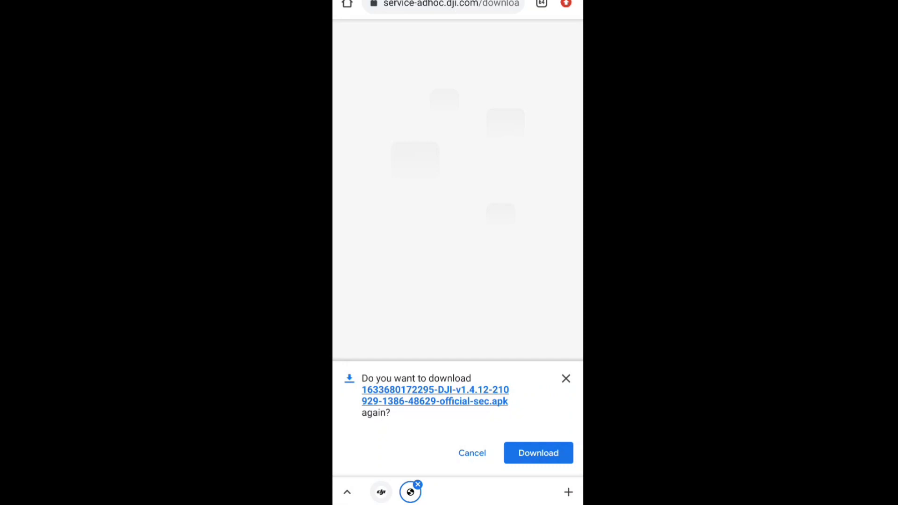
# - Show Chrome's Downloads list with the 375 MB DJI v1.4.12 APK
pyautogui.click(564, 6)
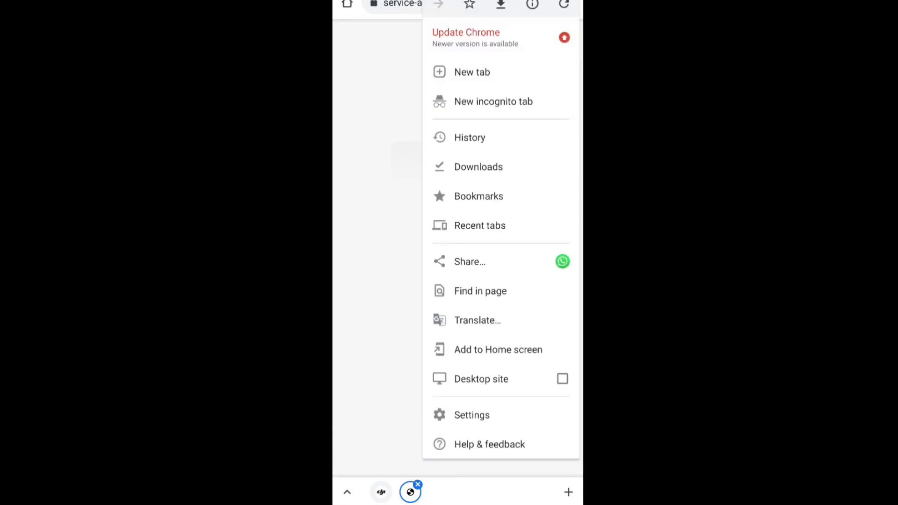
pyautogui.click(478, 167)
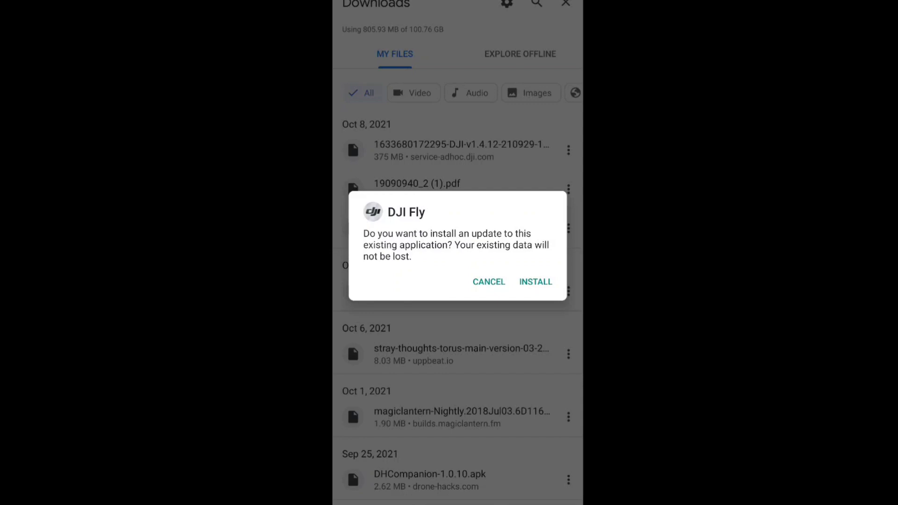
# - Attempt the DJI Fly update install and dismiss the App not installed message
pyautogui.click(535, 282)
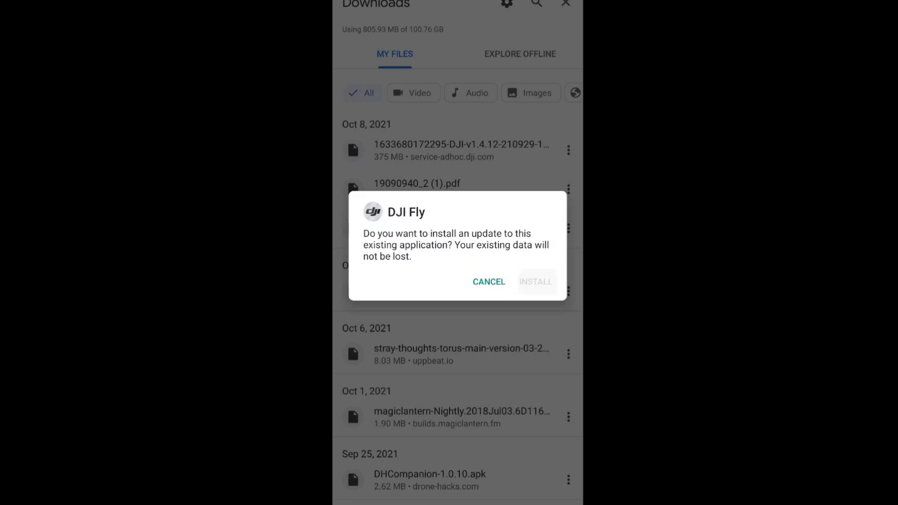
pyautogui.click(535, 281)
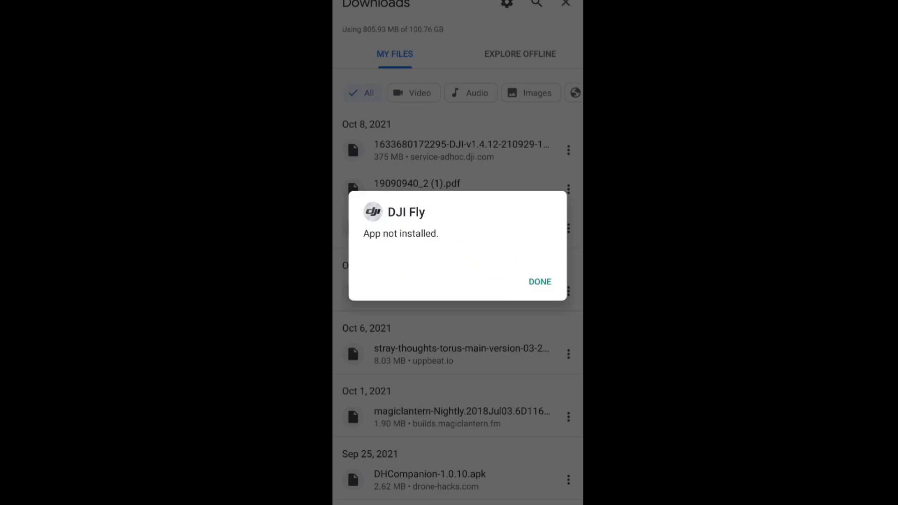
pyautogui.click(539, 281)
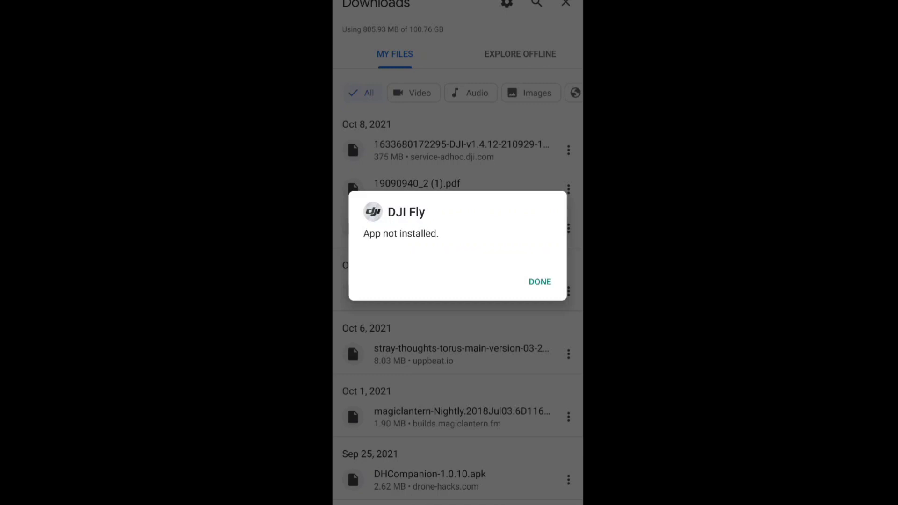
pyautogui.click(539, 282)
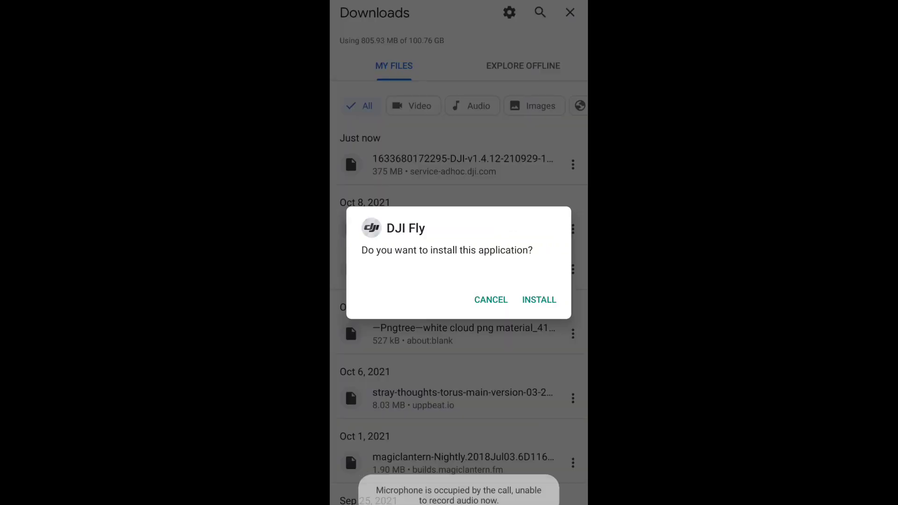
# - Install DJI Fly from the re-downloaded APK and launch it
pyautogui.click(537, 300)
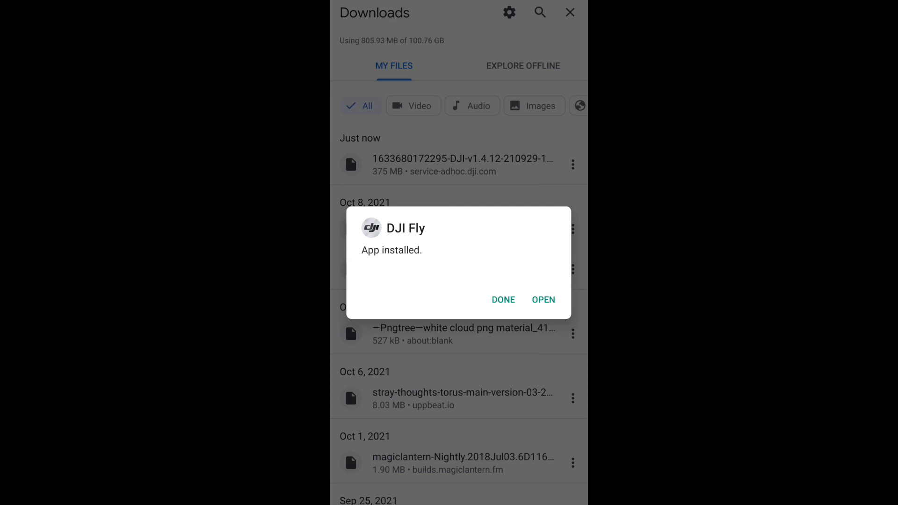
pyautogui.click(542, 299)
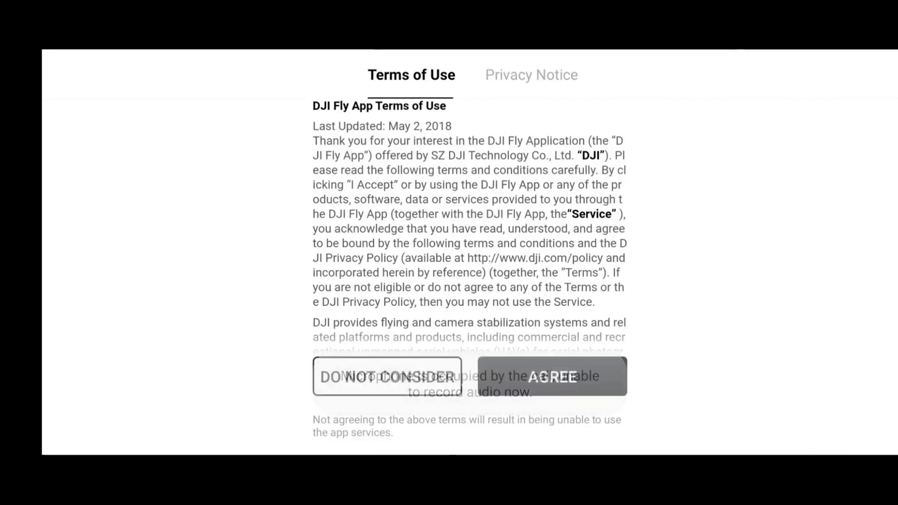
# - Accept the Terms of Use, grant all permissions and answer the App Album copy prompt
pyautogui.click(550, 377)
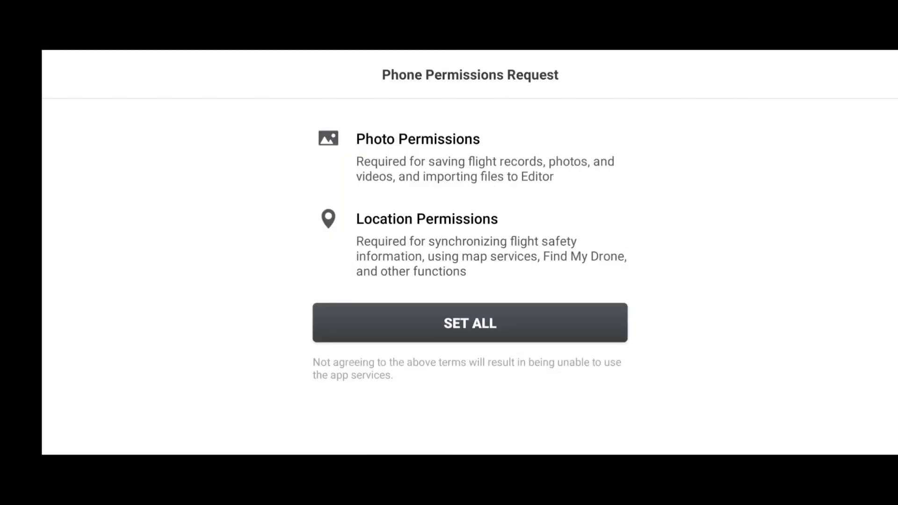
pyautogui.click(468, 323)
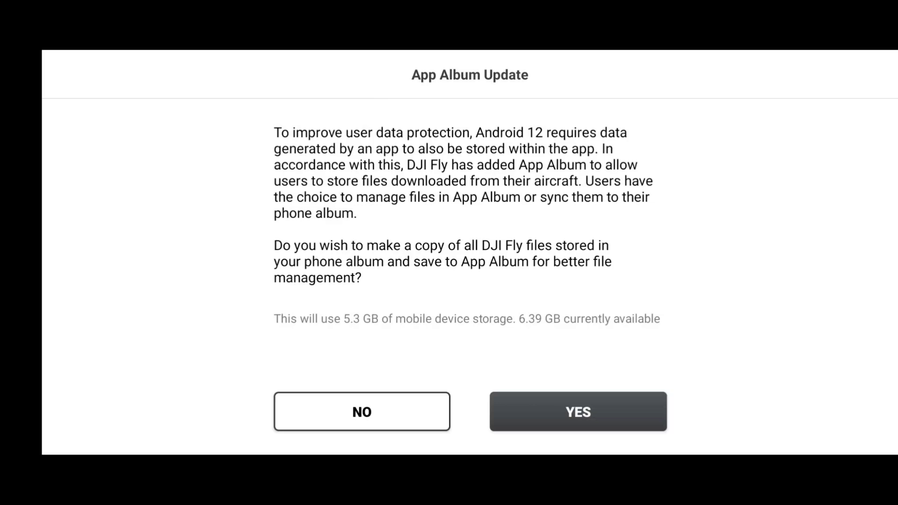
pyautogui.click(578, 412)
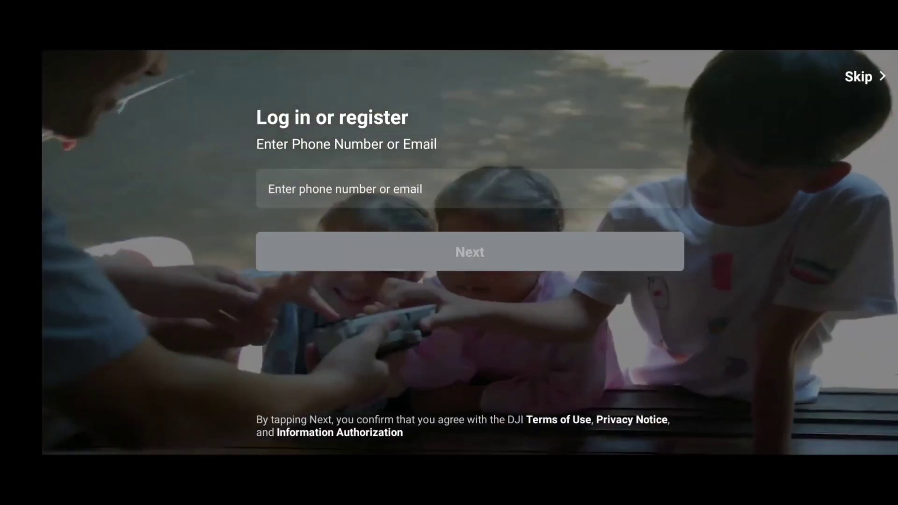
# - Enter the account email address from the keyboard suggestion and confirm it
pyautogui.write('shic')
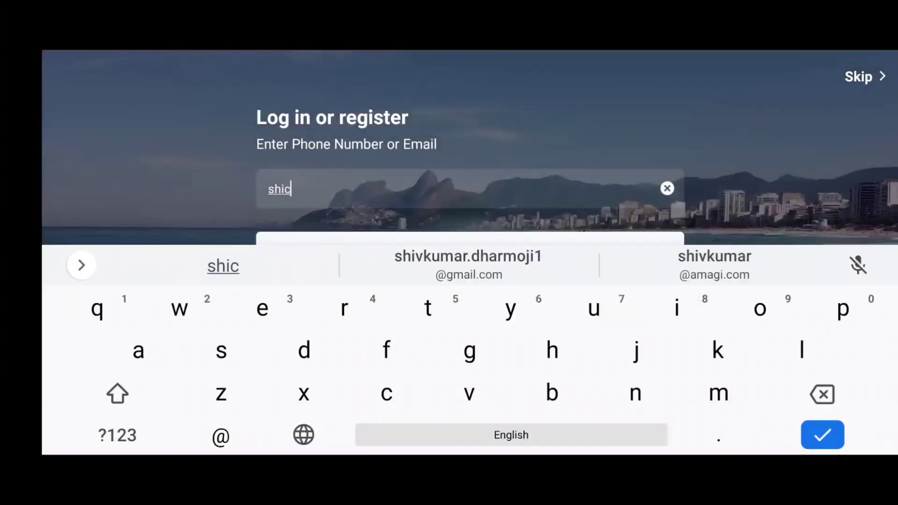
pyautogui.click(468, 256)
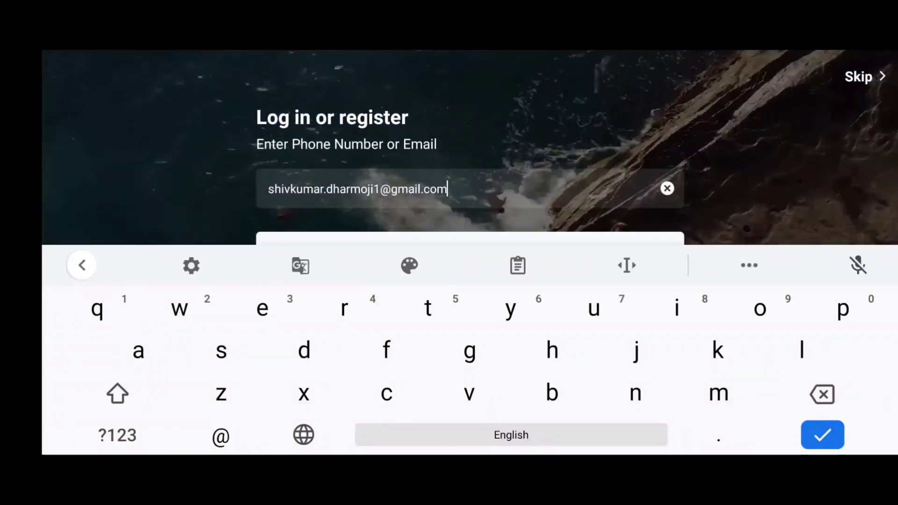
pyautogui.click(821, 434)
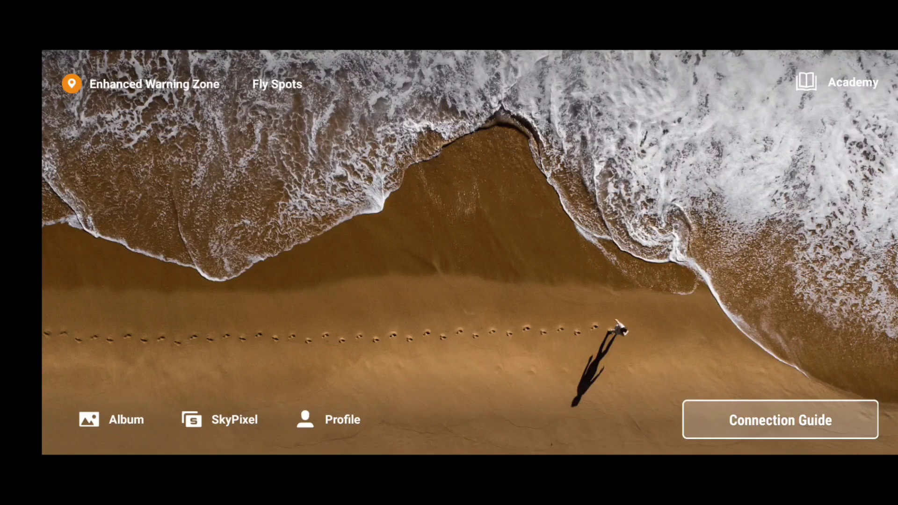
# - Browse the connection guide to the Mavic Air 2 and its Remote Controller Setup step
pyautogui.click(779, 419)
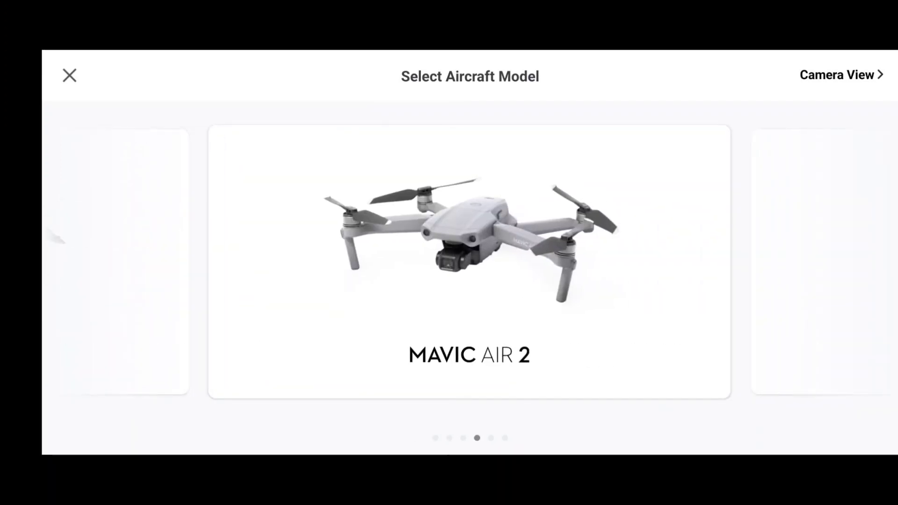
pyautogui.hscroll(3)
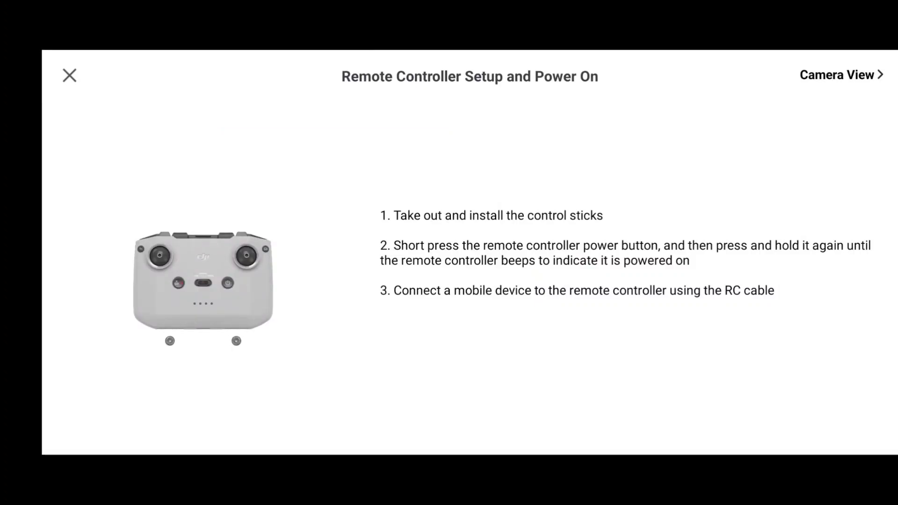
pyautogui.click(69, 75)
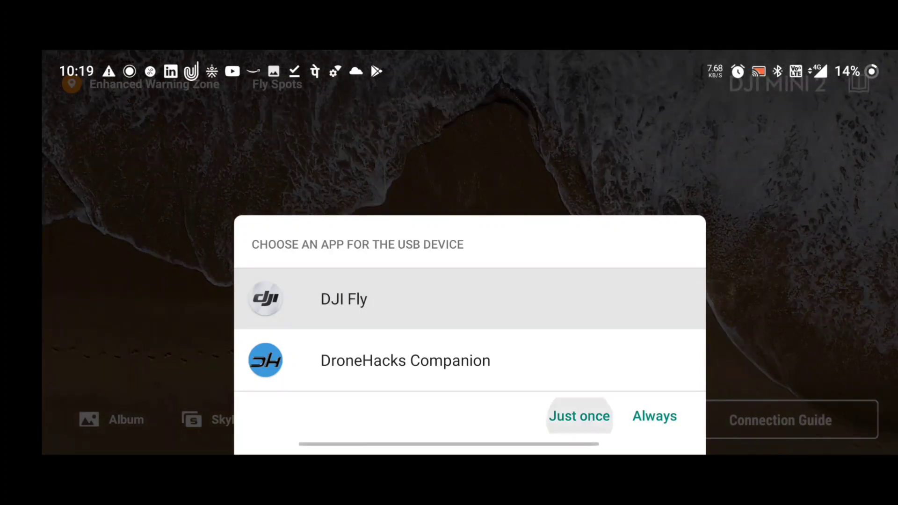
# - Connect the drone through DJI Fly just once and enter the DJI Mini 2 live camera view
pyautogui.click(578, 416)
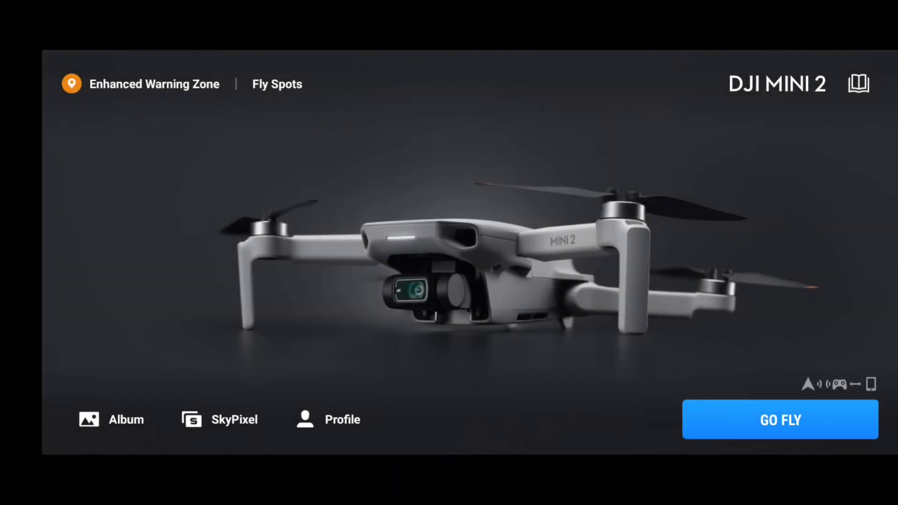
pyautogui.click(779, 419)
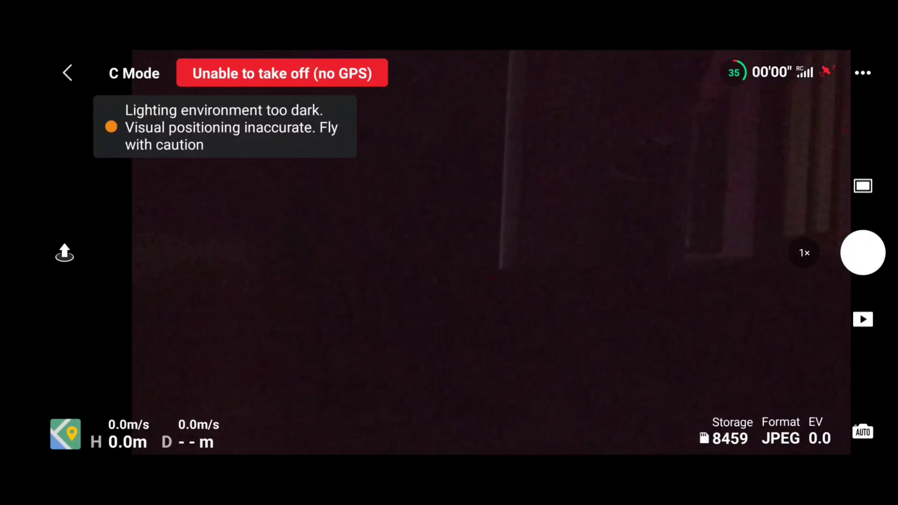
# - Check the Drone-Hacks unlocking license under Safety and the app version 1.4.12 under About
pyautogui.click(862, 73)
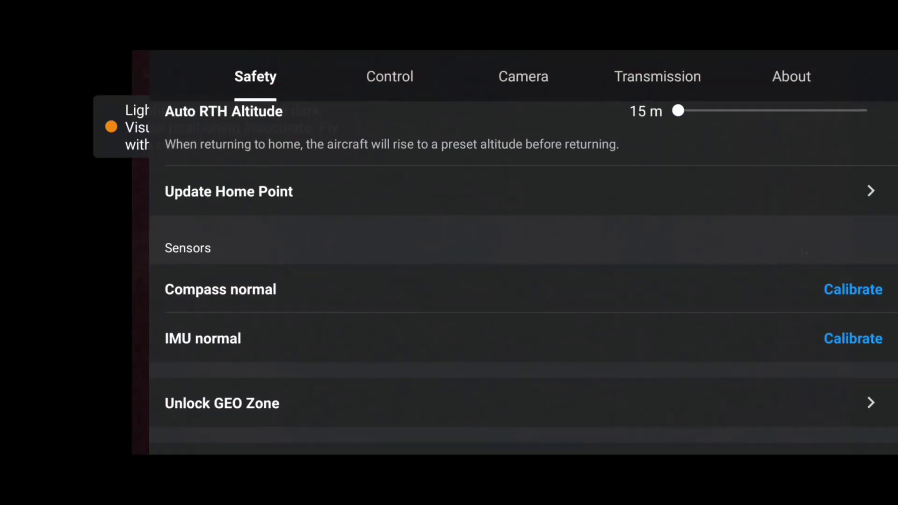
pyautogui.click(221, 403)
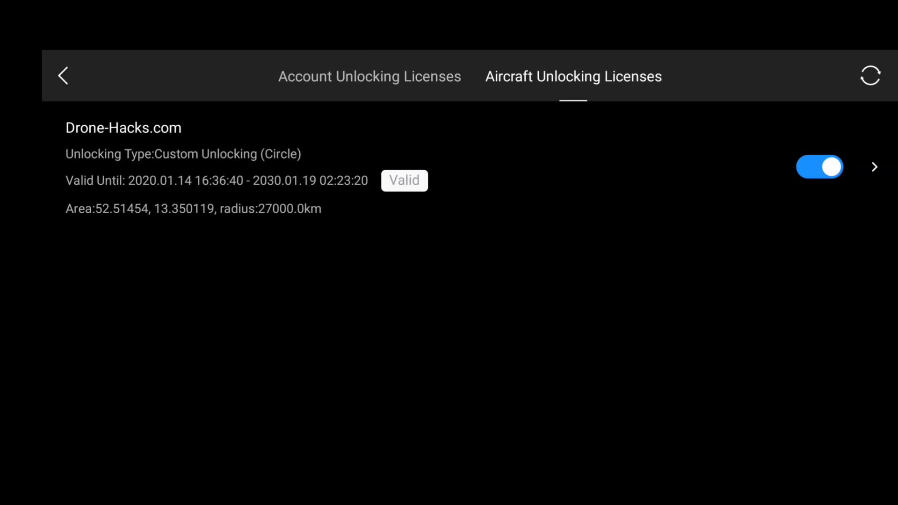
pyautogui.click(64, 76)
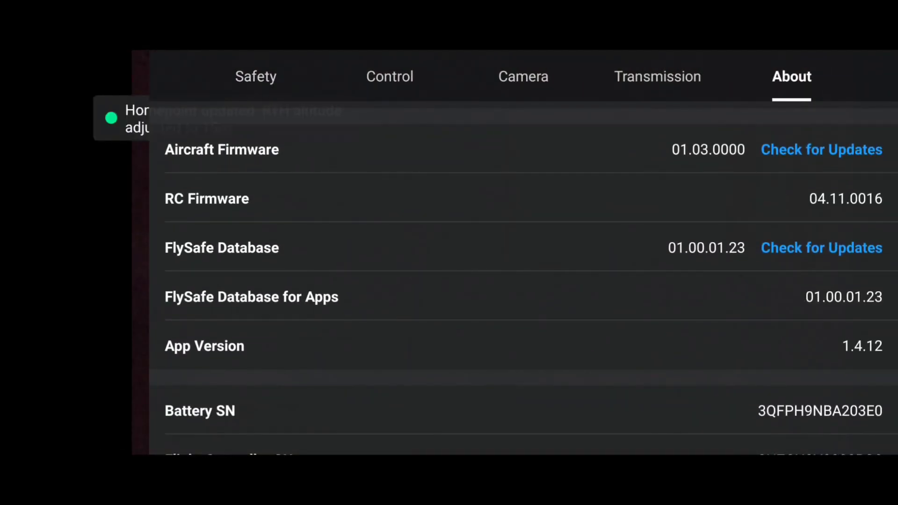
pyautogui.scroll(3)
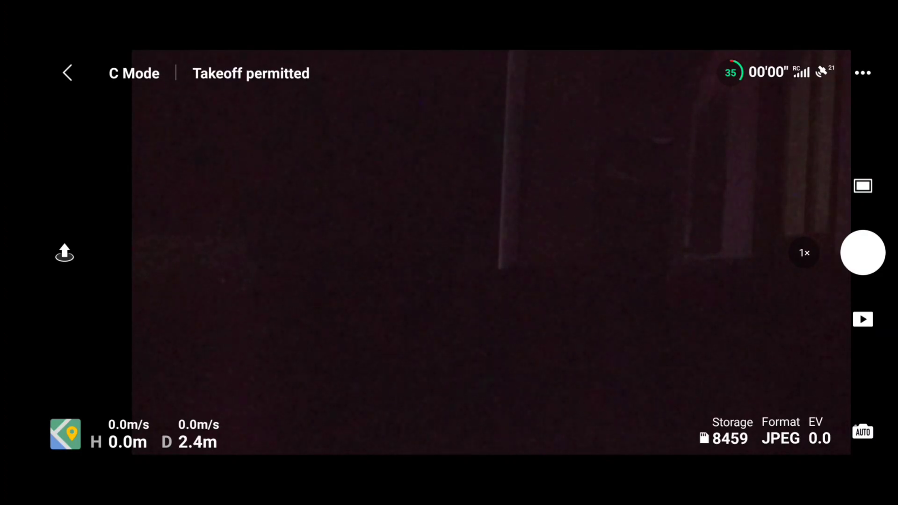
# - Bring up the Auto Takeoff prompt, then show the aircraft's Safety settings
pyautogui.click(64, 253)
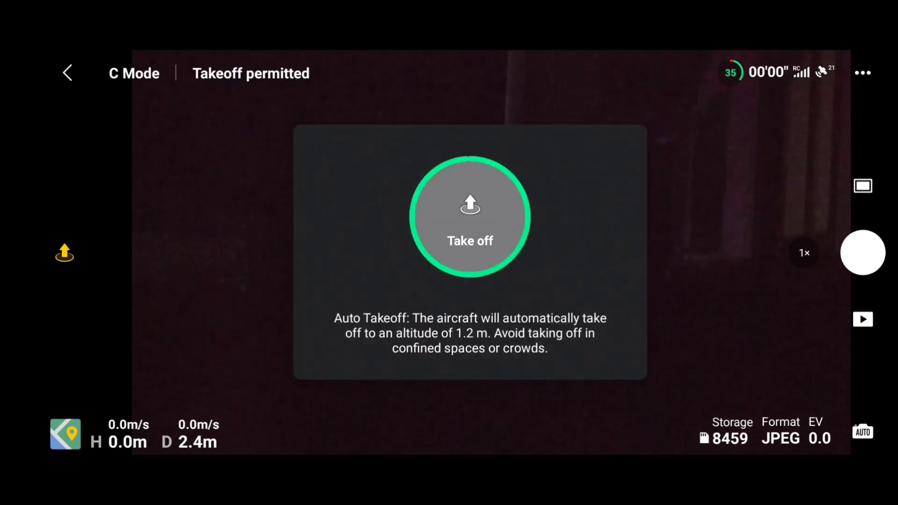
pyautogui.click(469, 218)
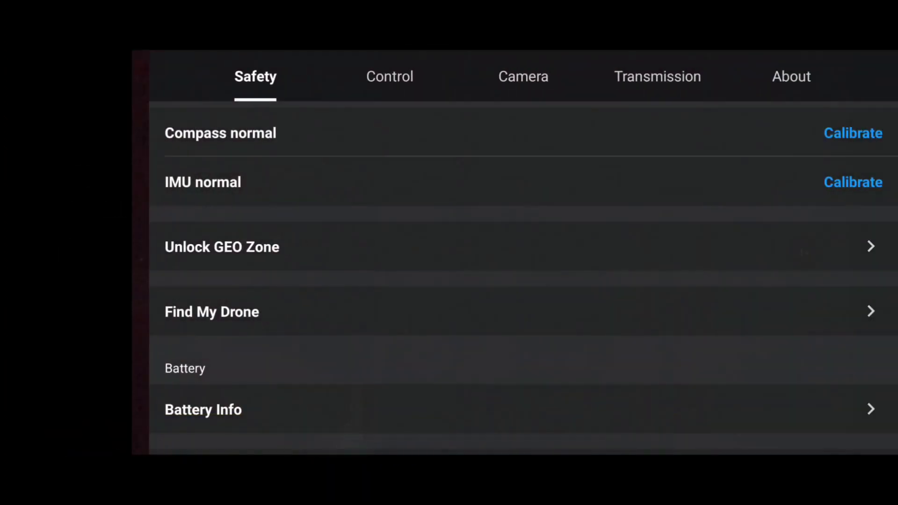
# - Check Advanced Safety Settings, leave settings and climb the drone to about 97 m
pyautogui.scroll(-3)
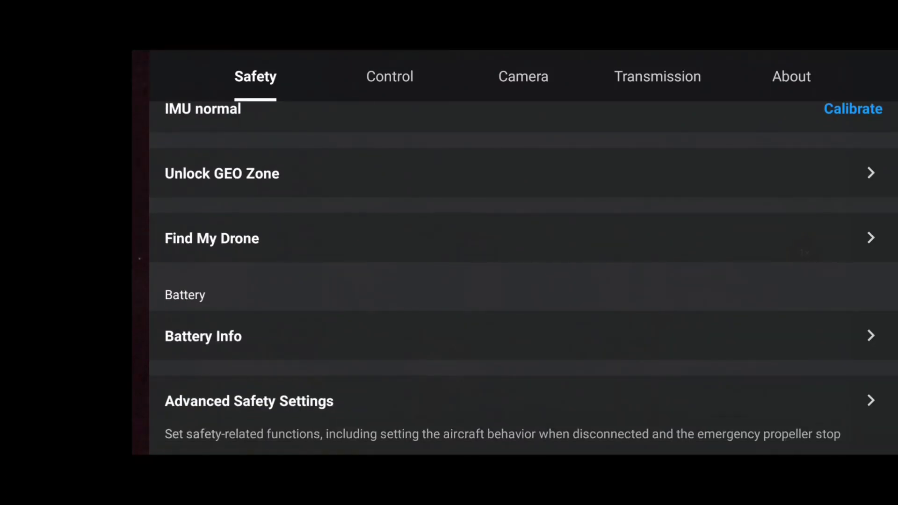
pyautogui.click(249, 401)
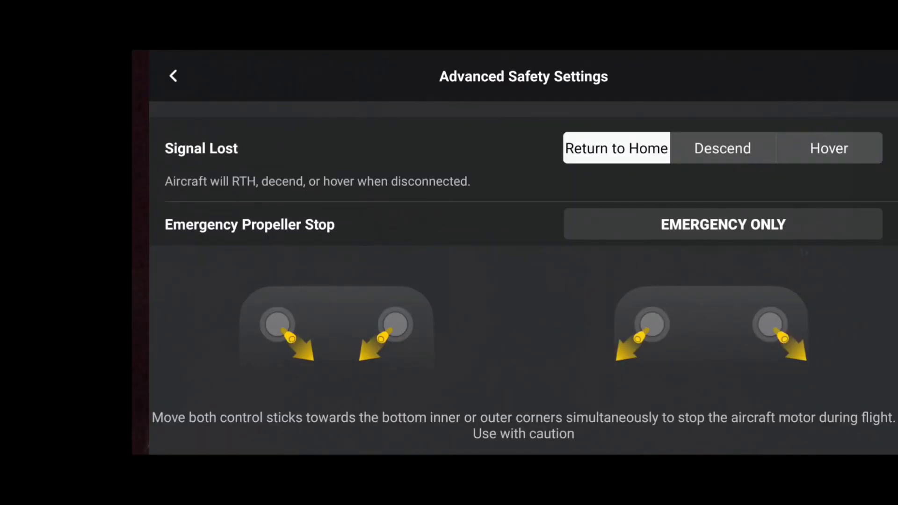
pyautogui.click(174, 76)
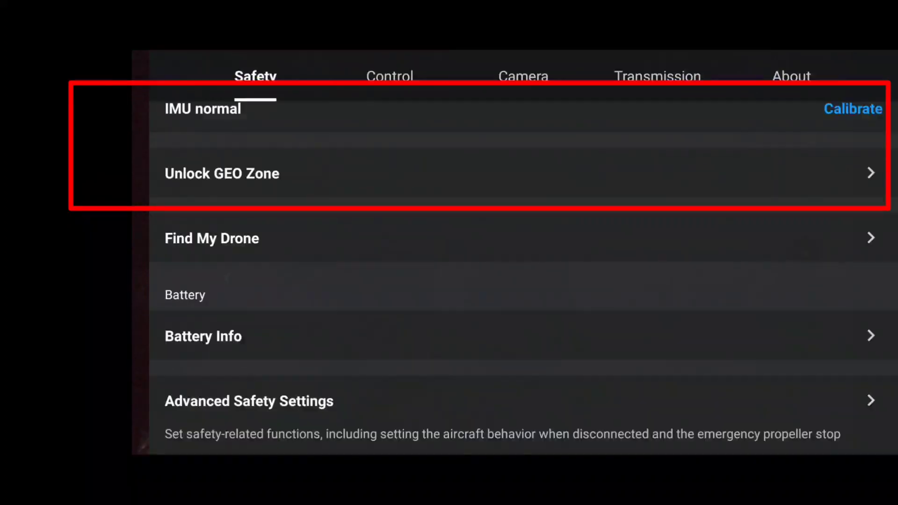
pyautogui.click(66, 73)
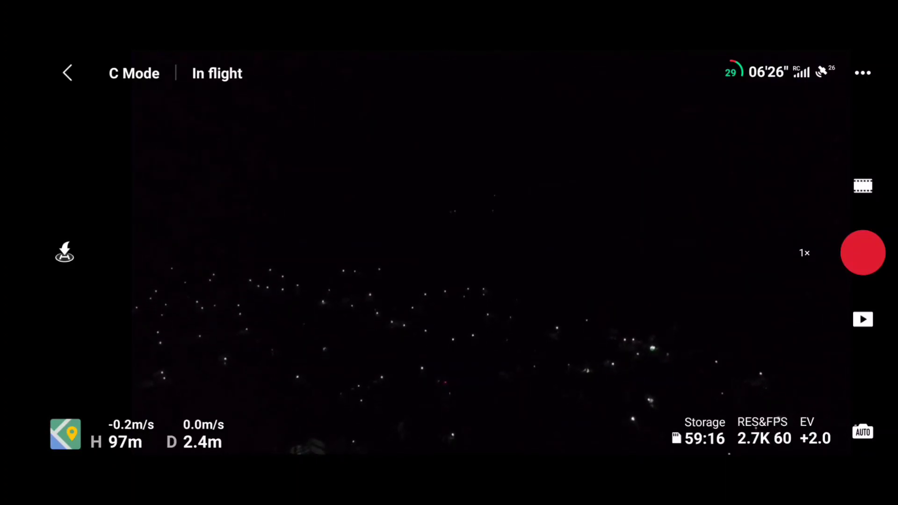
# - Switch the camera to Pano mode and shoot a panorama of the night city
pyautogui.click(863, 185)
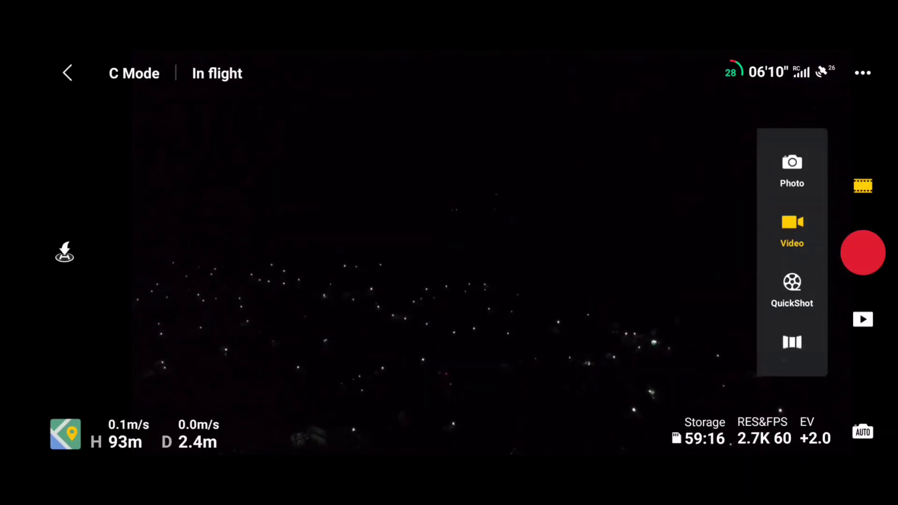
pyautogui.click(792, 170)
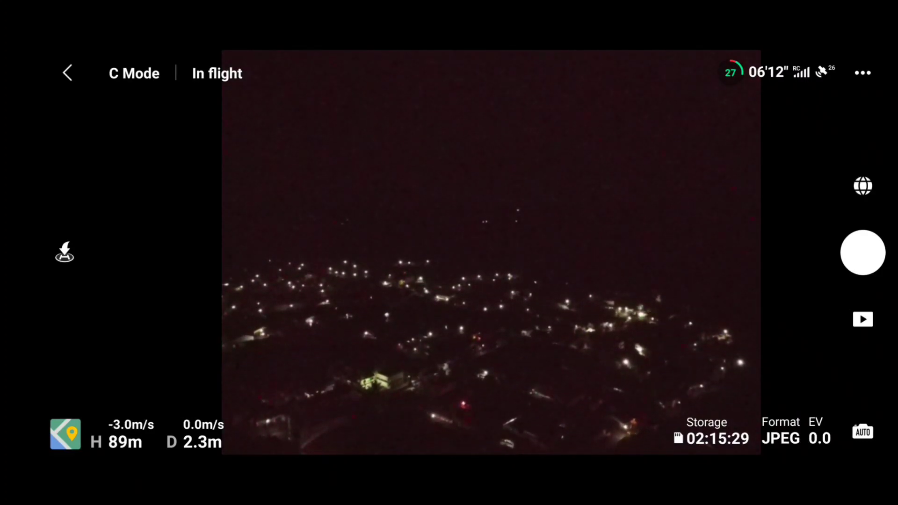
pyautogui.click(863, 254)
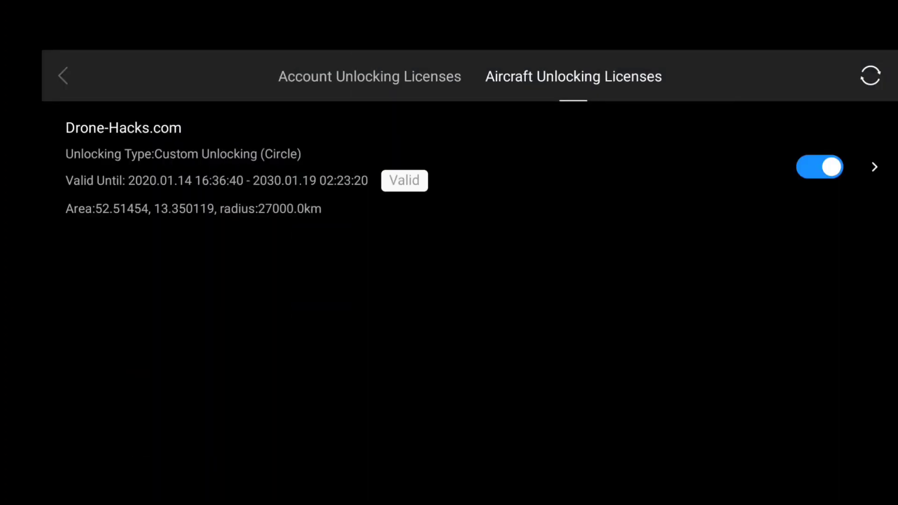
# - Return from the licenses to flight view and show the DJI Mini 2 album
pyautogui.click(62, 75)
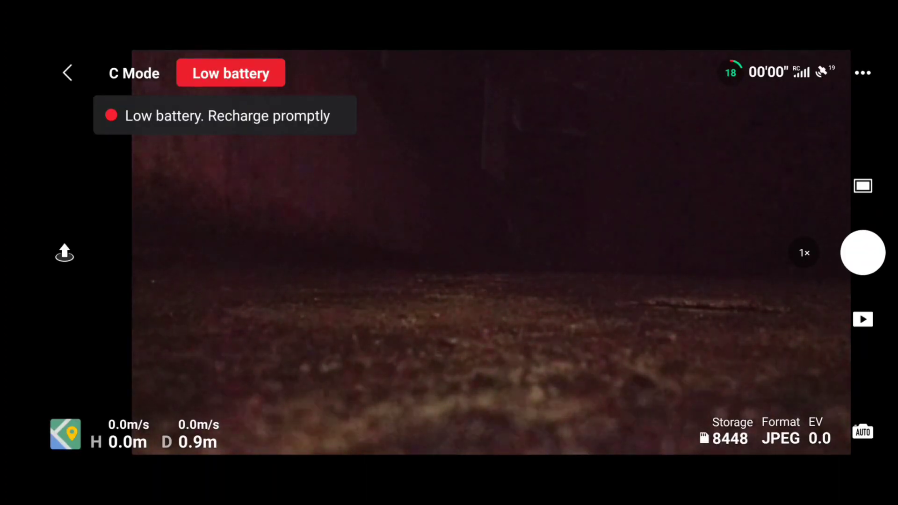
pyautogui.click(862, 320)
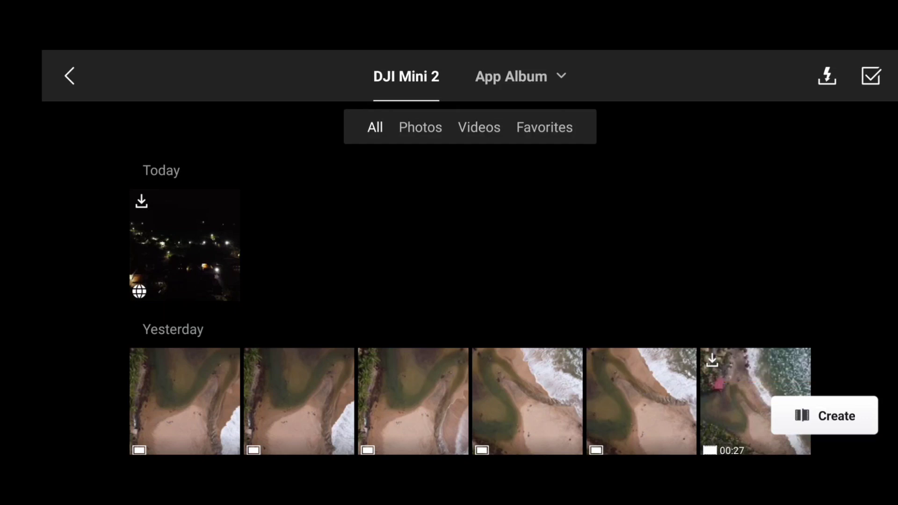
# - Display today's night panorama full-screen as a tiny-planet image
pyautogui.scroll(-3)
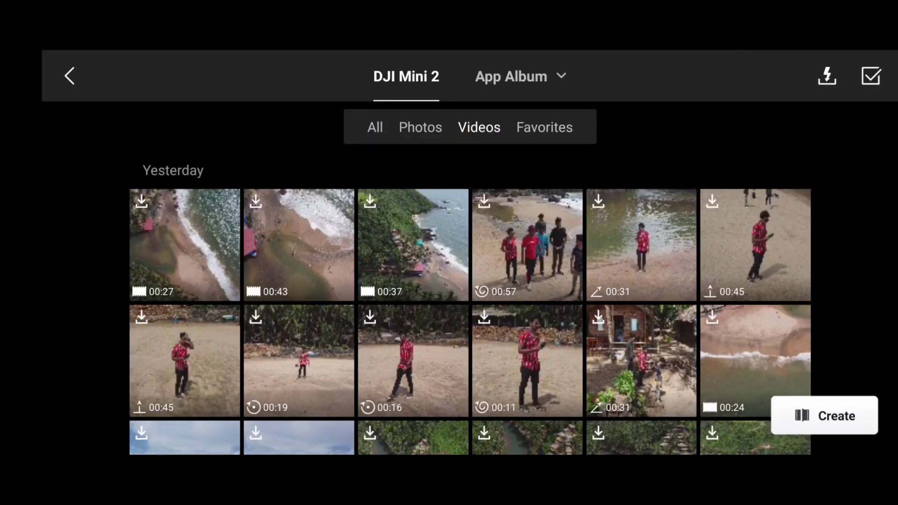
pyautogui.click(527, 245)
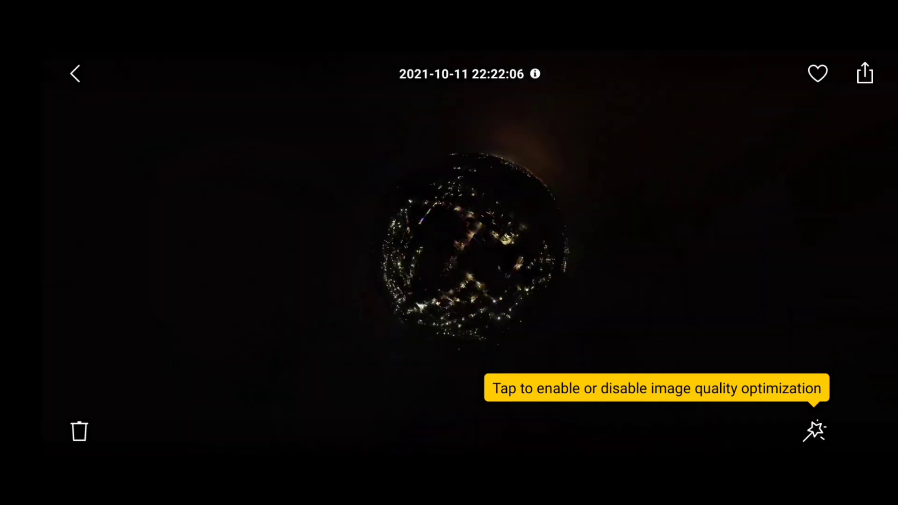